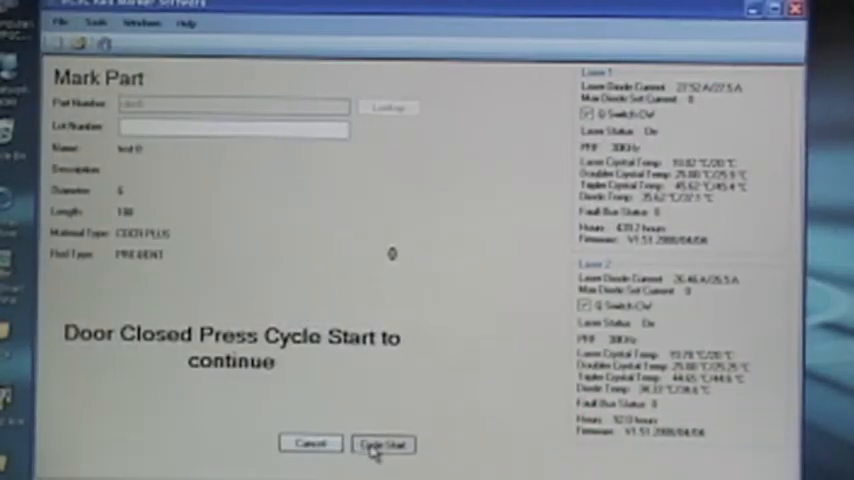
Start the laser power verification with Cycle Start, bringing up the Power Measurement window
{"action": "left_click", "coordinate": [382, 444]}
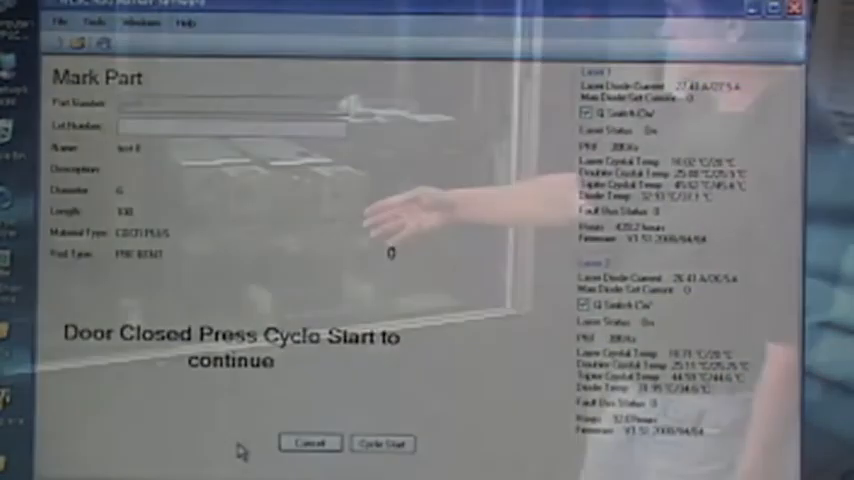
{"action": "left_click", "coordinate": [382, 443]}
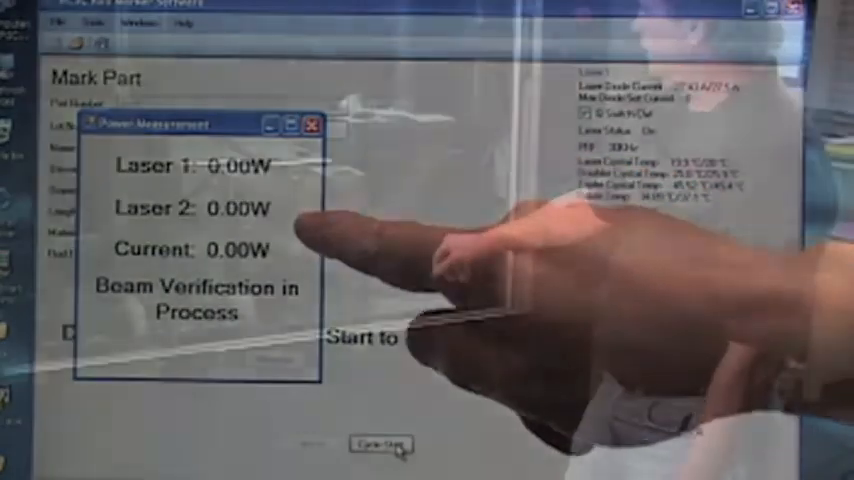
Let Beam Verification run until Laser 1 reads 1.96 W and Laser 2 reads 2.23 W
{"action": "left_click", "coordinate": [381, 444]}
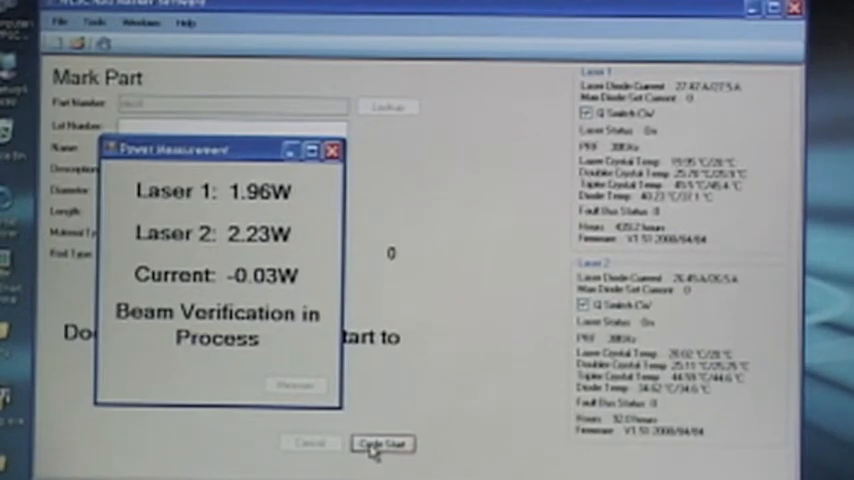
Start the marking cycle with Cycle Start so the Parts Detected Yes/No confirmation appears
{"action": "left_click", "coordinate": [383, 444]}
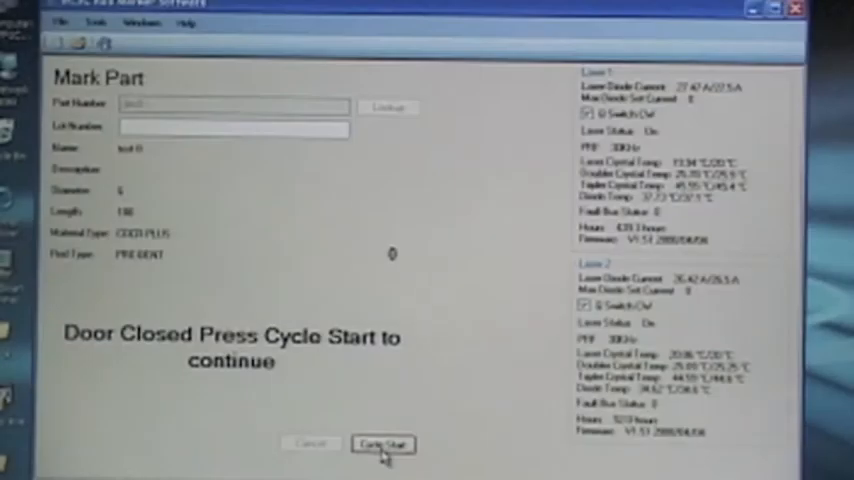
{"action": "left_click", "coordinate": [382, 444]}
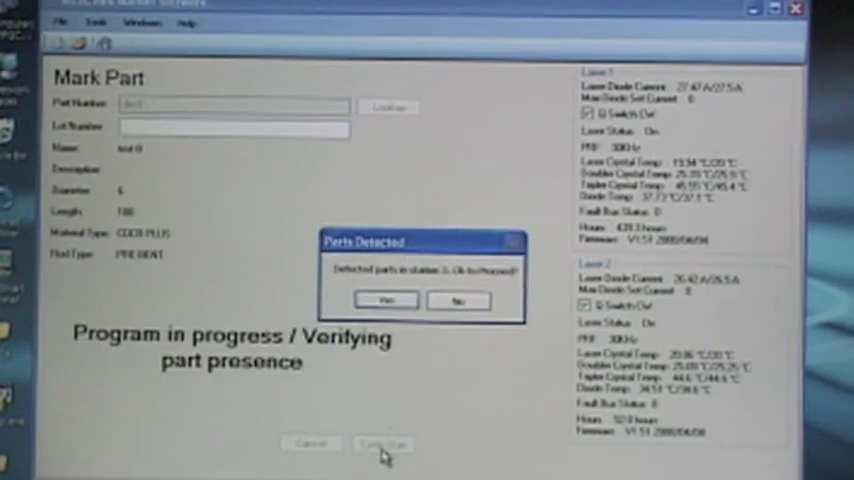